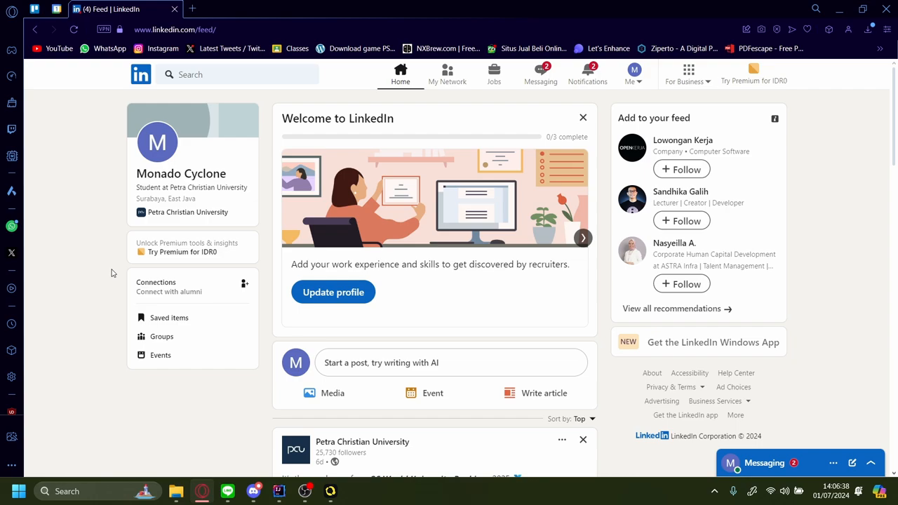
mouse_move(629, 89)
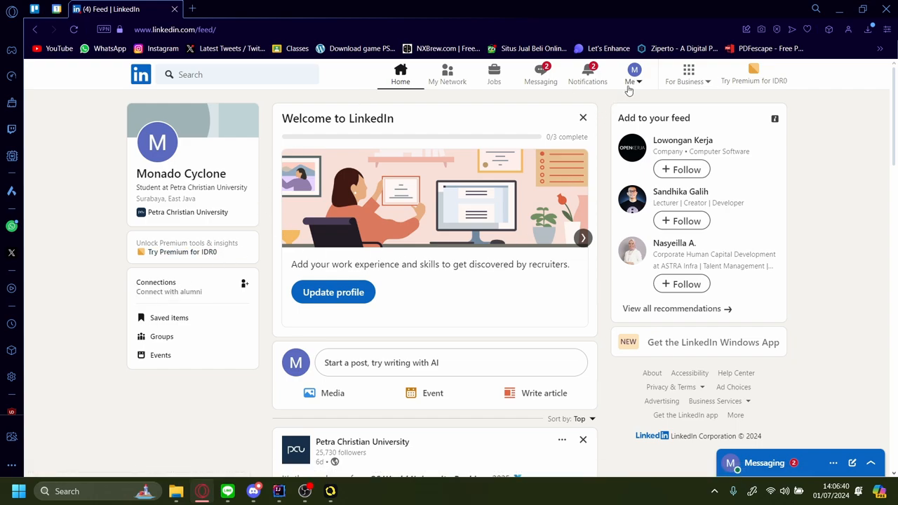
Go from the home feed to your own profile via the Me menu's View Profile.
left_click(633, 74)
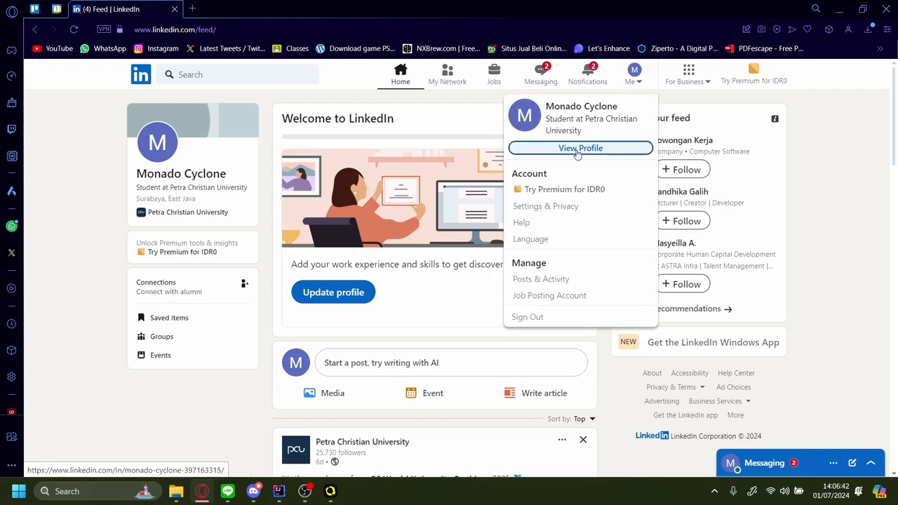
left_click(580, 148)
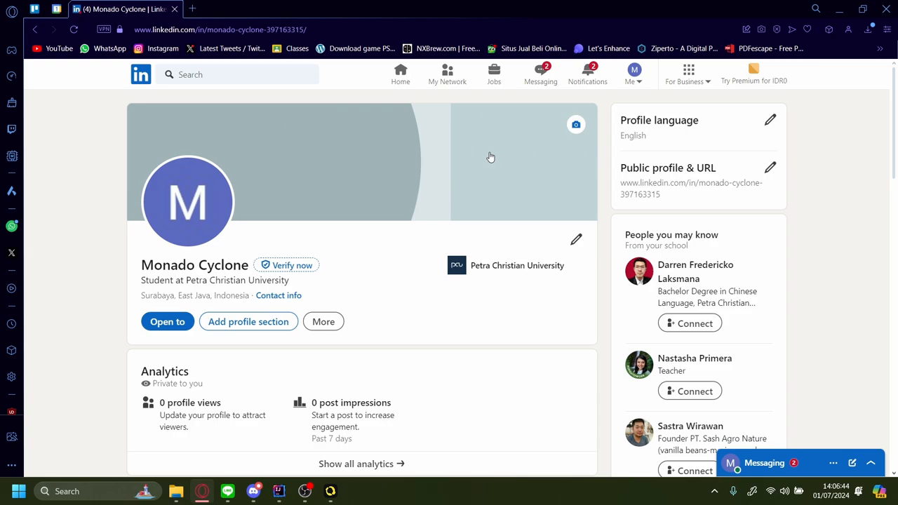
mouse_move(196, 174)
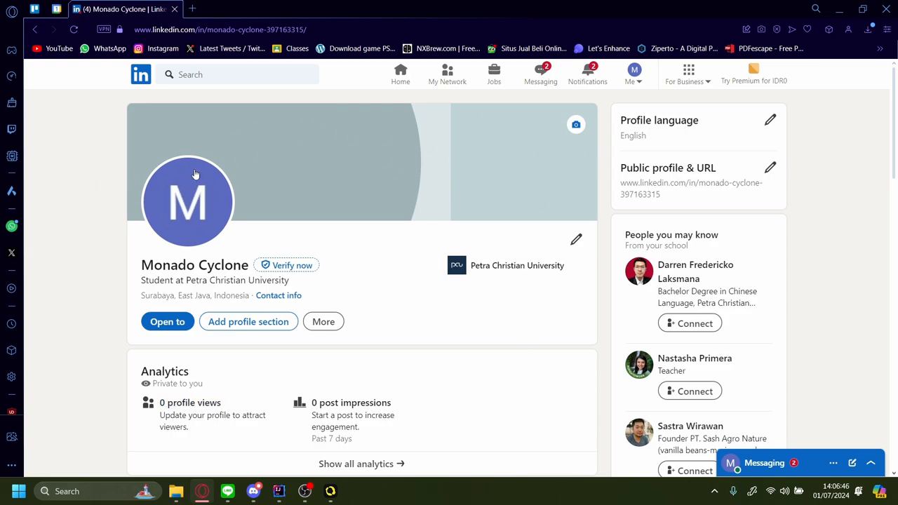
mouse_move(575, 240)
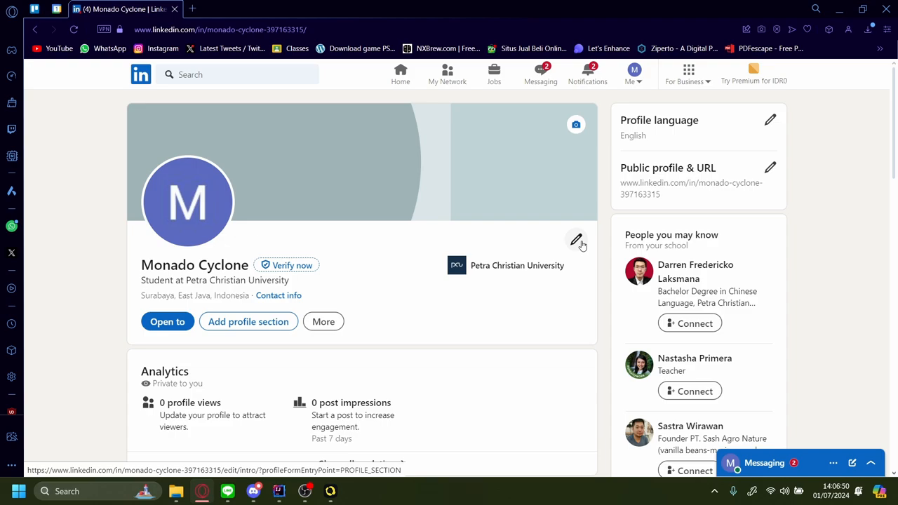
Open the intro editor's contact info and select the personal.com website address.
left_click(576, 240)
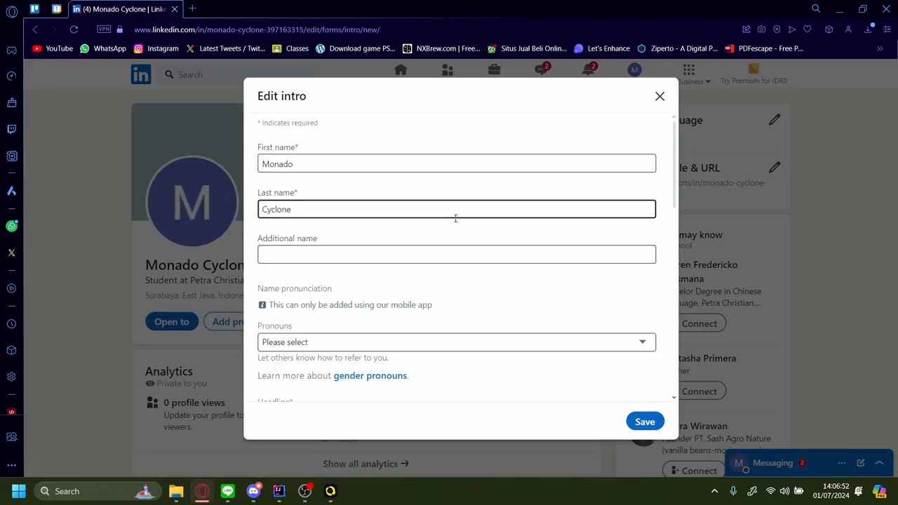
scroll("down", 3)
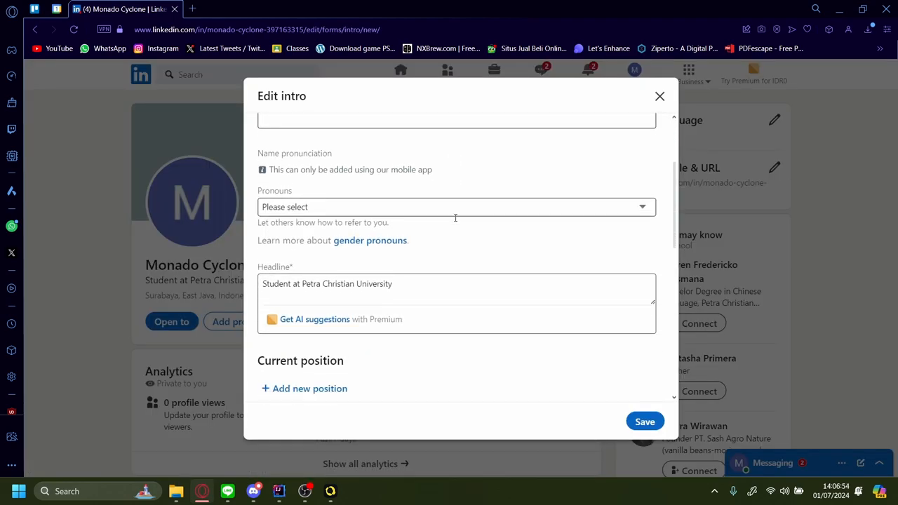
scroll("down", 3)
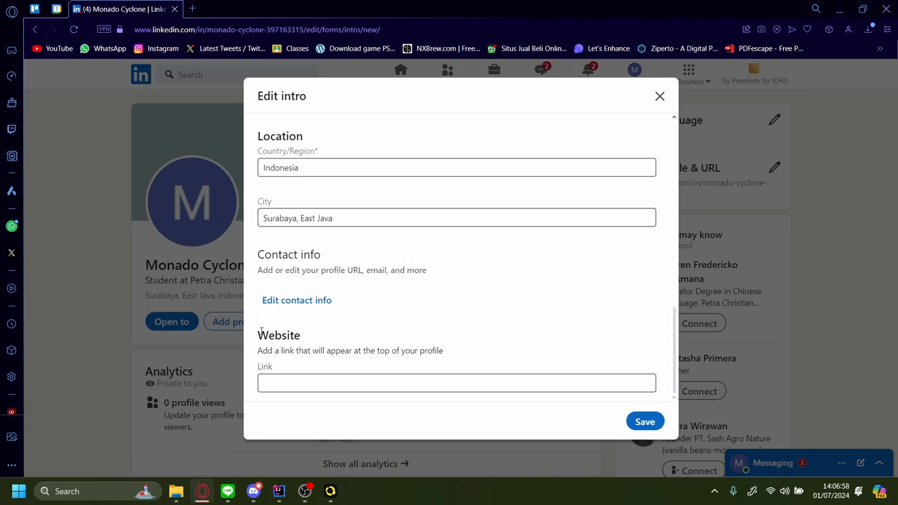
left_click(296, 300)
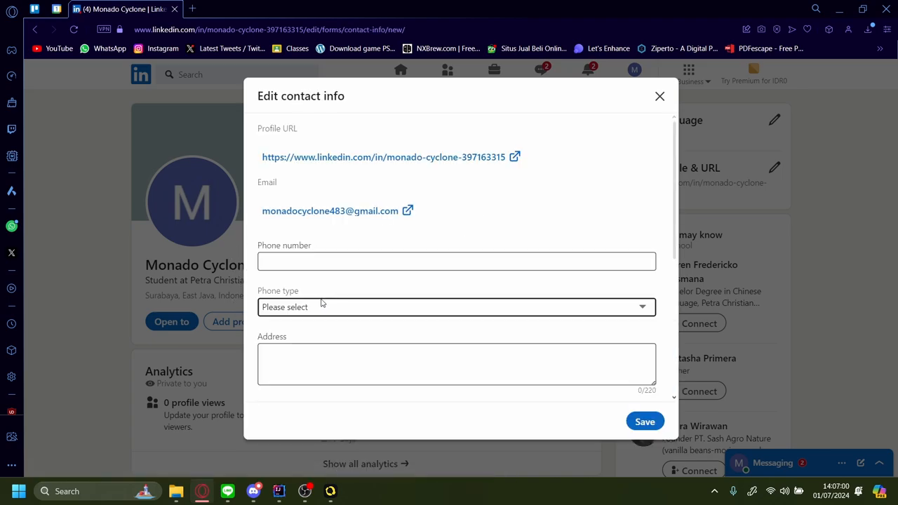
scroll("down", 3)
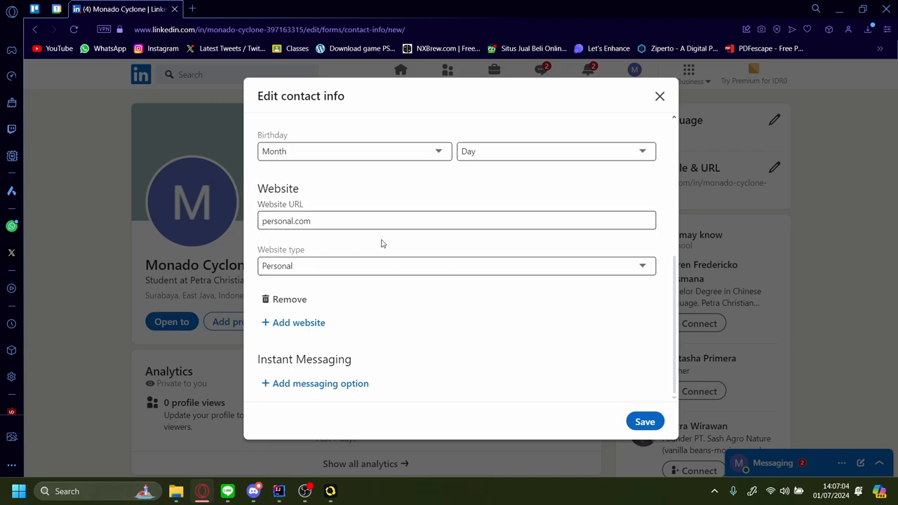
left_click(456, 220)
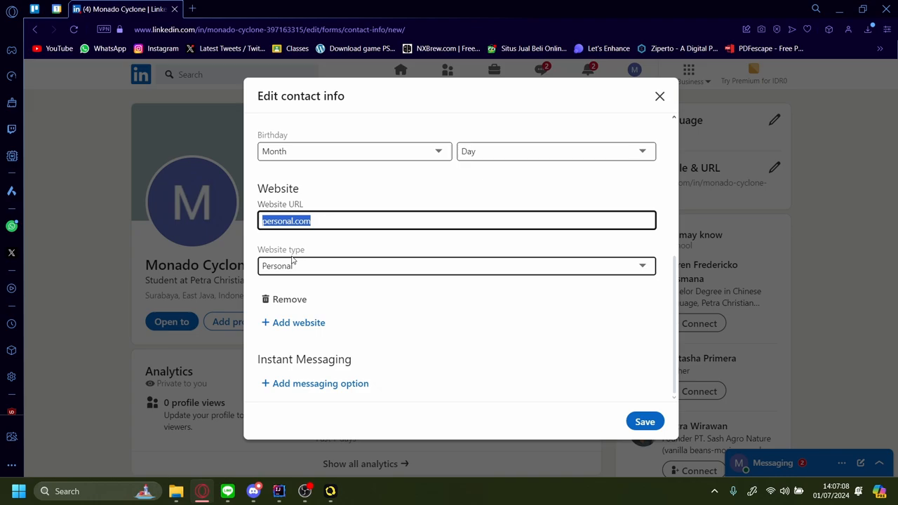
mouse_move(419, 252)
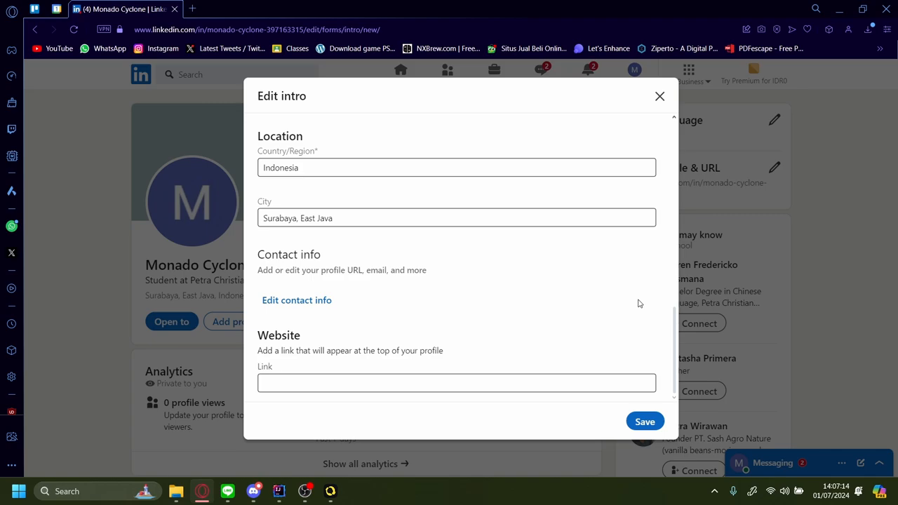
Close the intro editor, then view and close the profile's Contact info overlay.
left_click(660, 96)
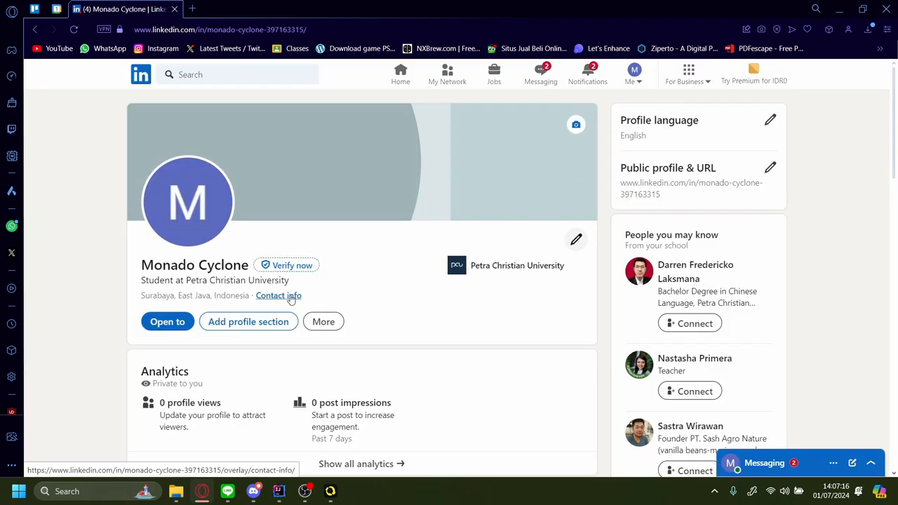
left_click(278, 295)
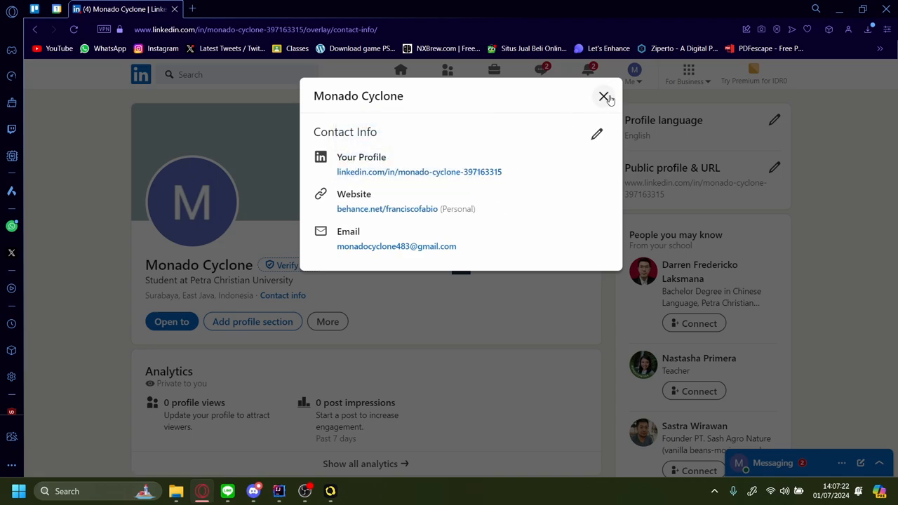
left_click(603, 96)
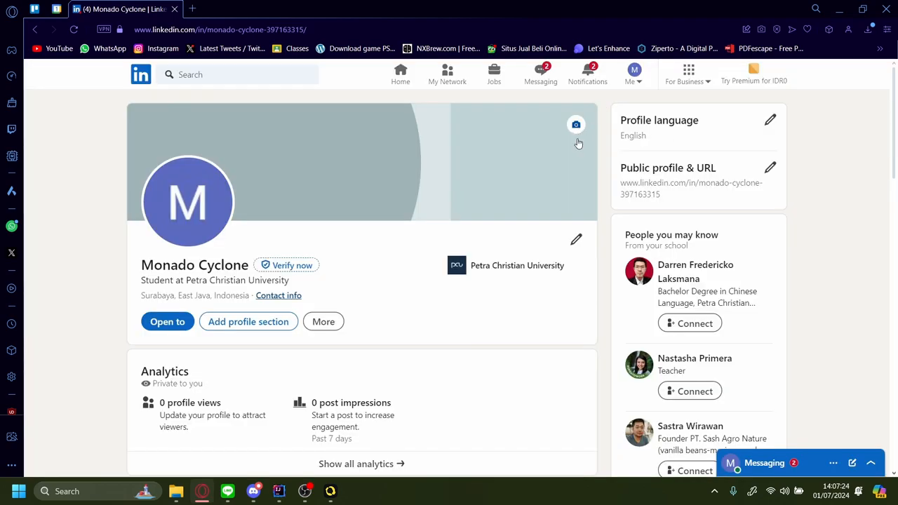
Reopen the contact info editor and keep personal.com's website type as Personal.
left_click(576, 240)
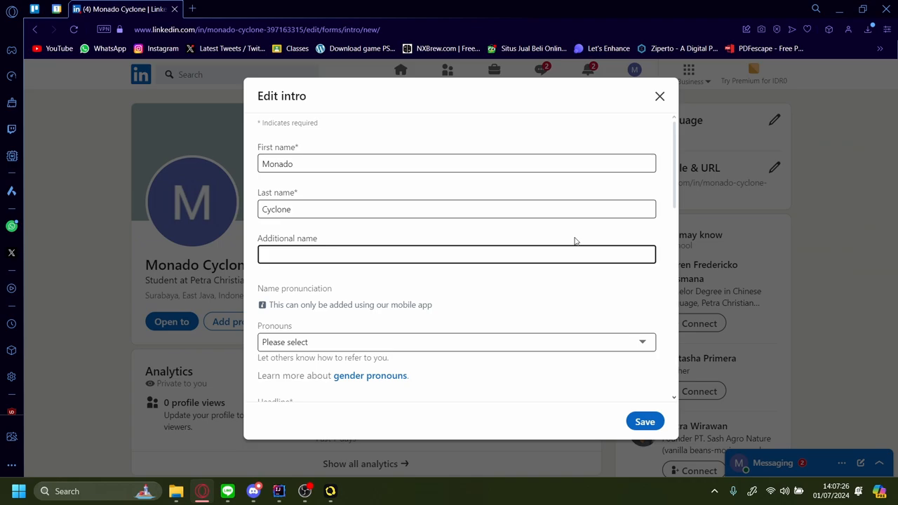
scroll("down", 3)
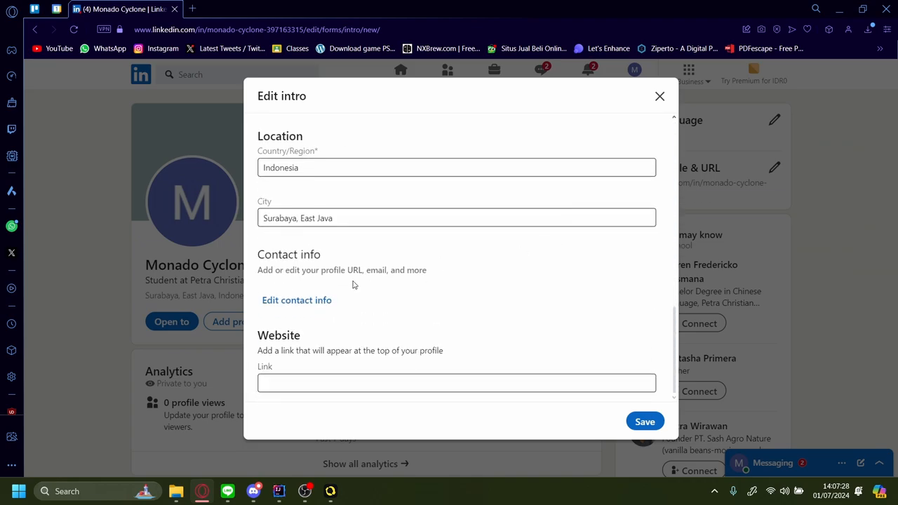
left_click(296, 299)
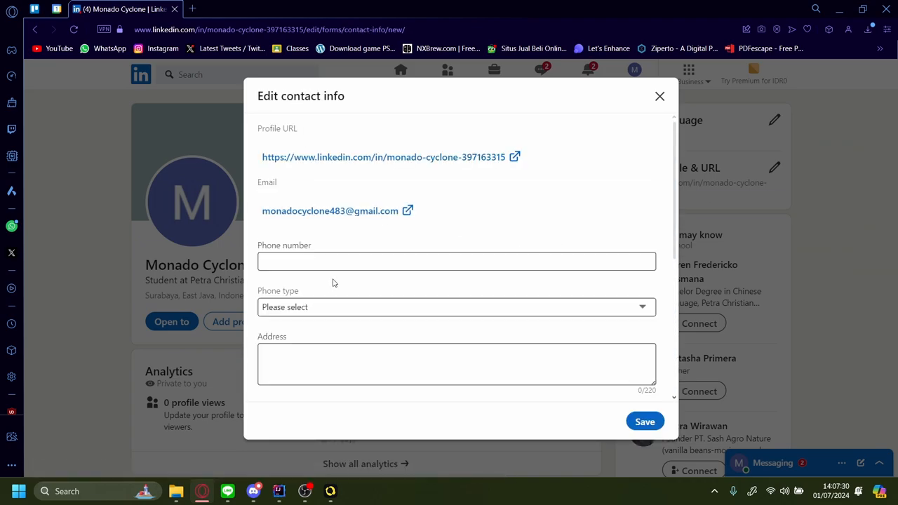
scroll("down", 3)
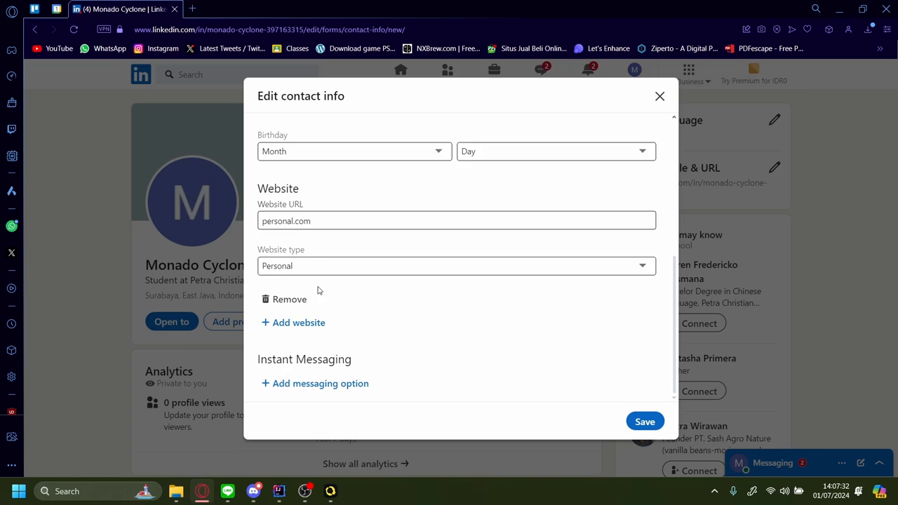
left_click(456, 266)
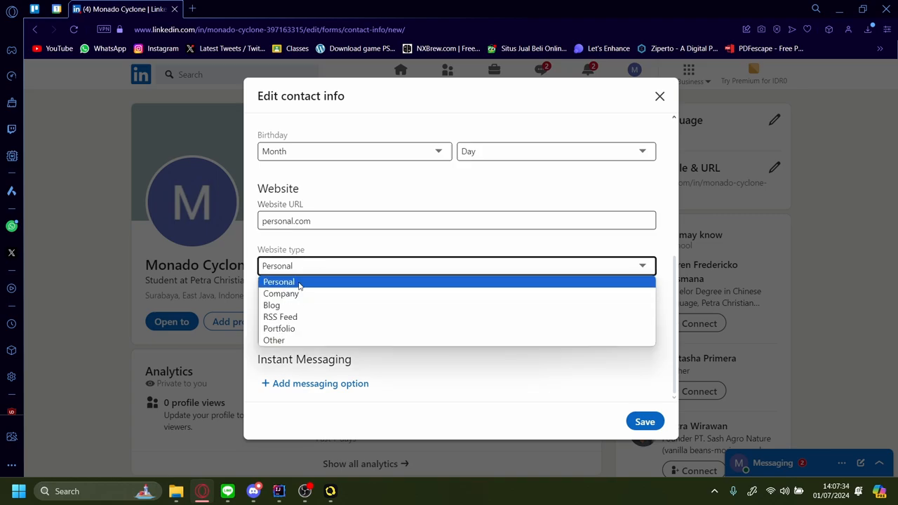
left_click(278, 281)
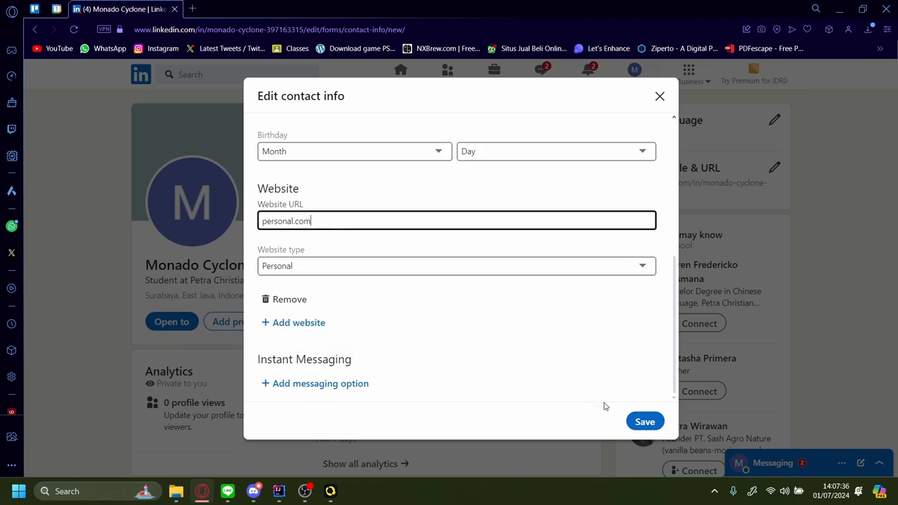
Save the contact info and intro changes and return to the profile page.
left_click(644, 421)
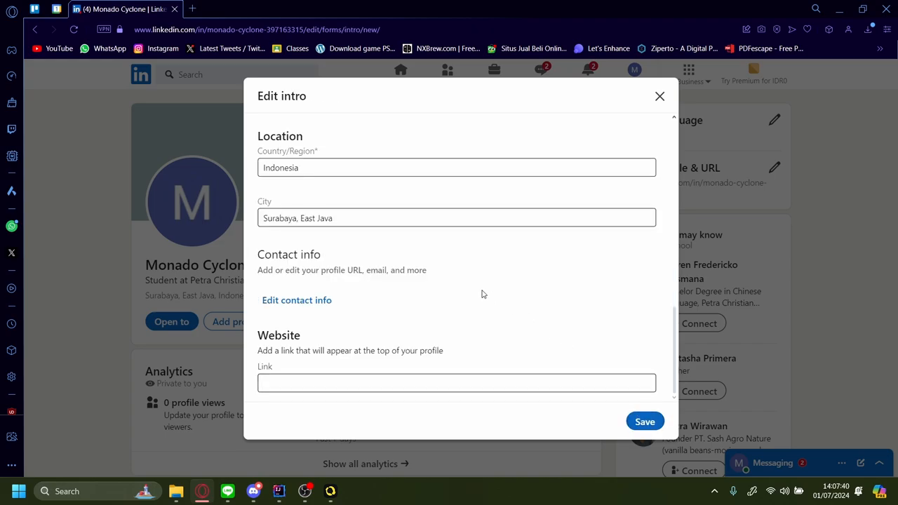
left_click(644, 421)
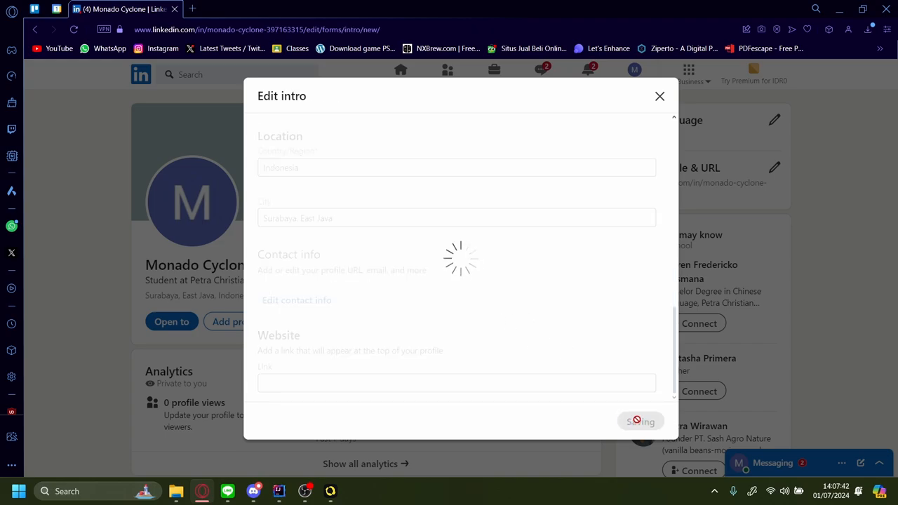
left_click(639, 421)
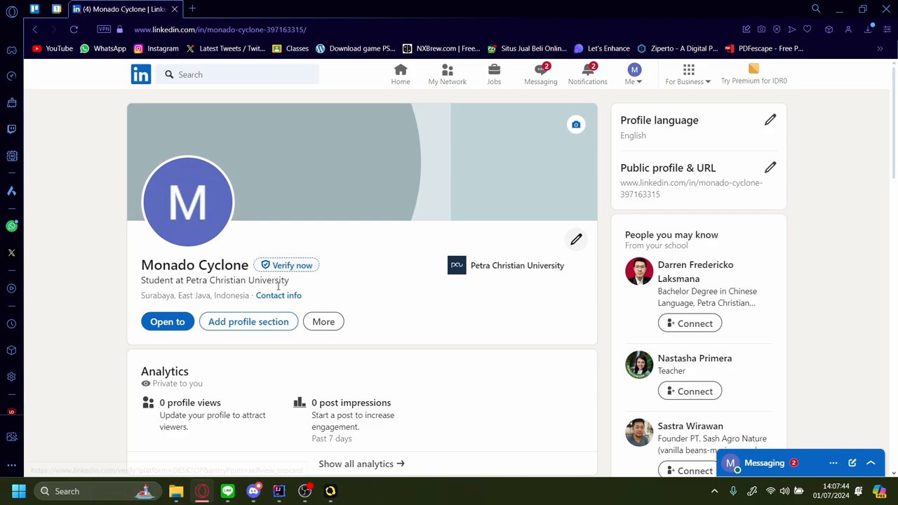
Check the profile's contact info overview, then start editing the contact details.
left_click(279, 295)
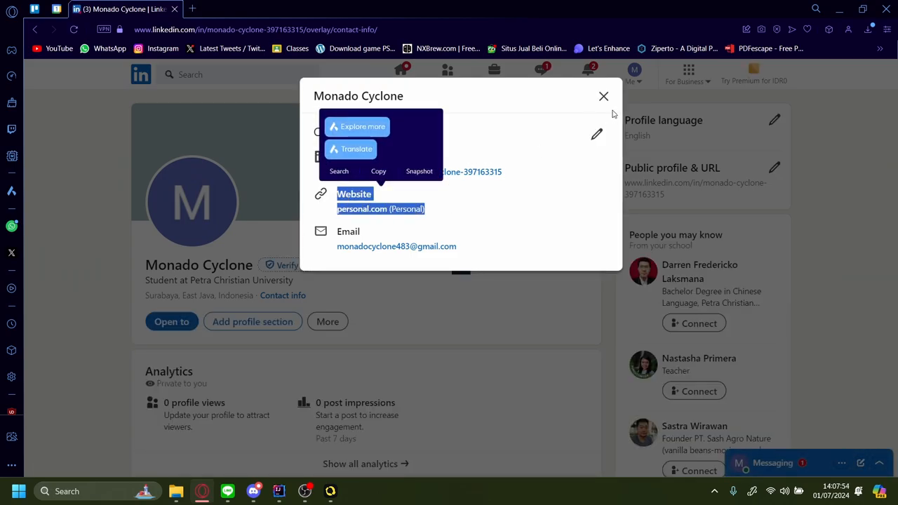
mouse_move(450, 220)
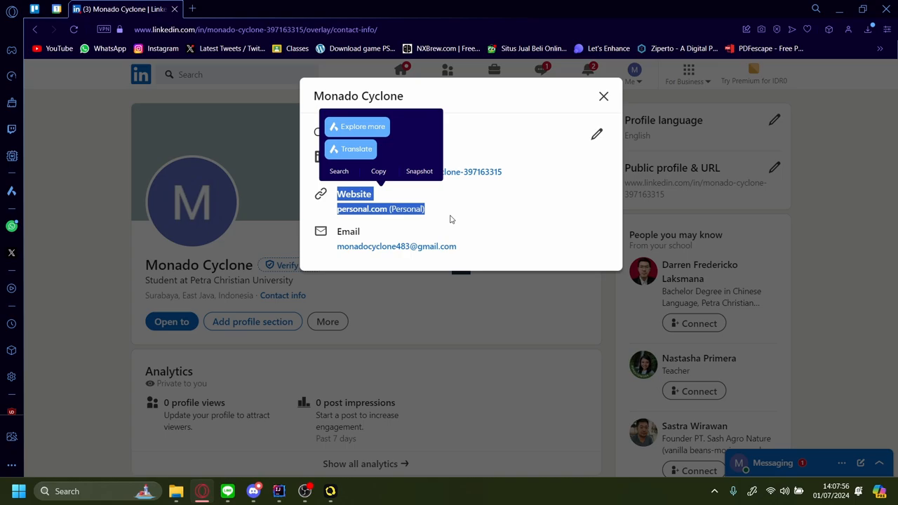
left_click(602, 96)
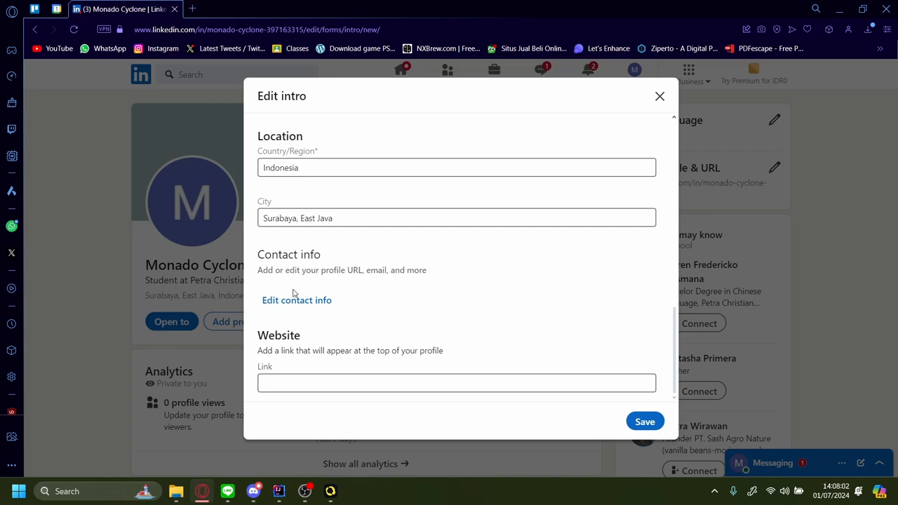
Add a website entry with youtube.com in the contact info editor.
left_click(296, 299)
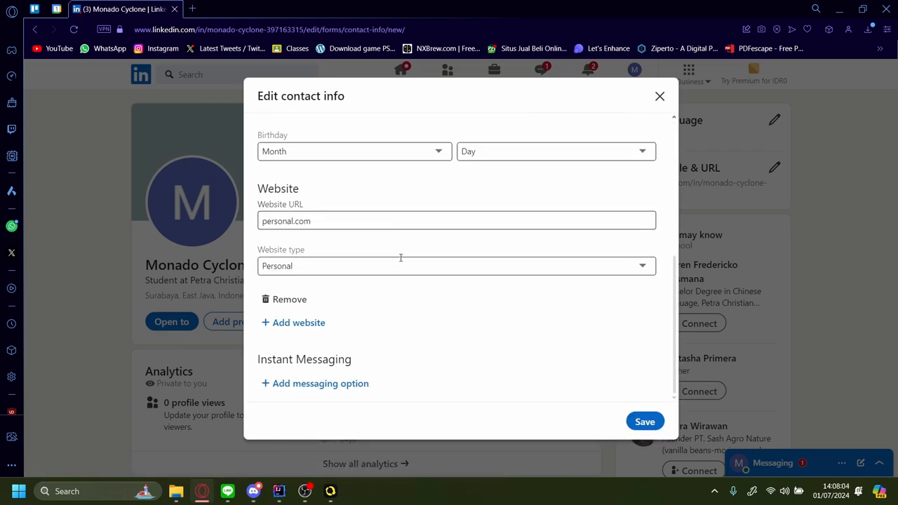
left_click(293, 322)
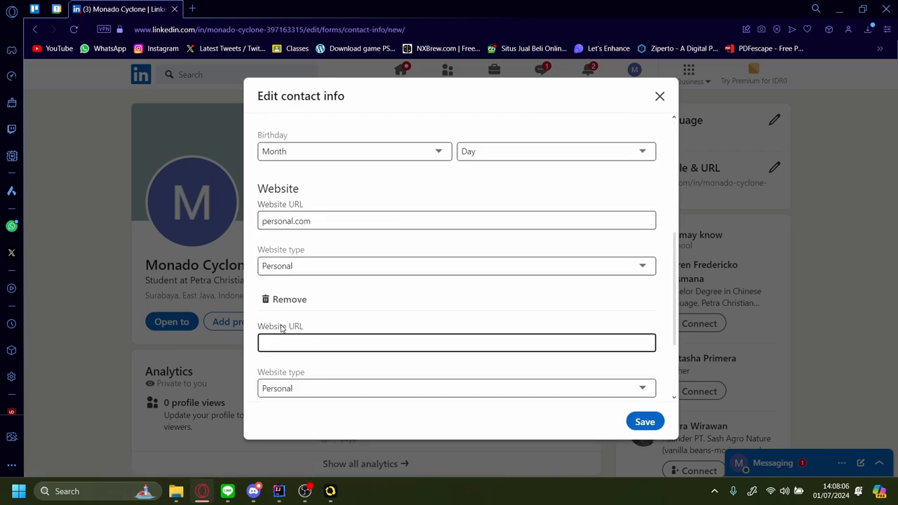
type("you")
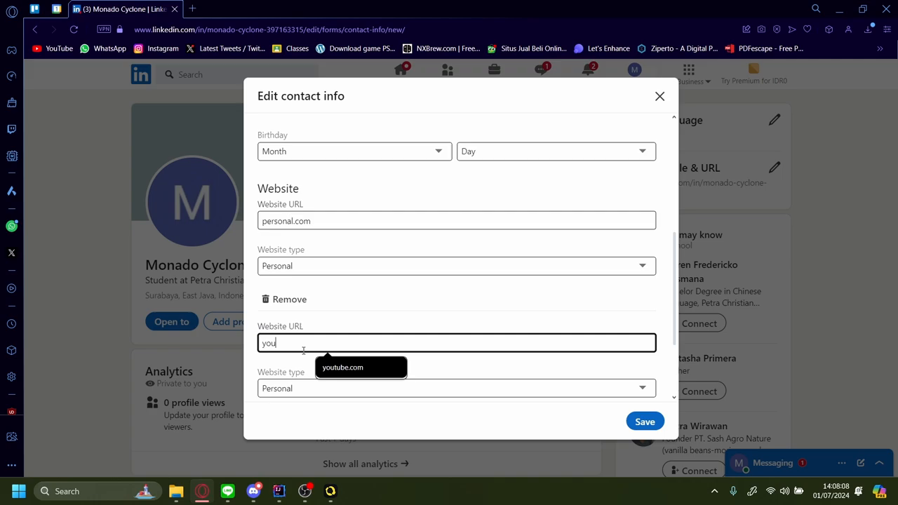
left_click(342, 367)
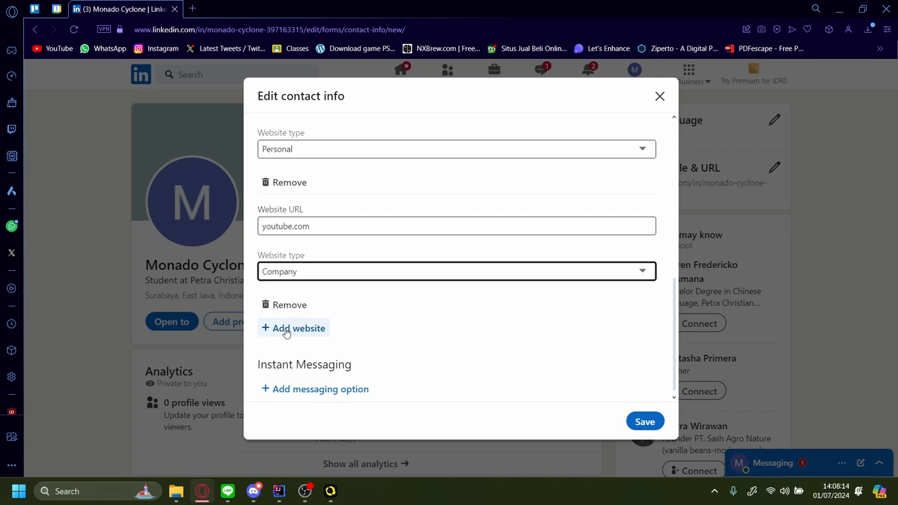
Add facebook.com as a Company website and blog.com as a Blog website.
left_click(293, 328)
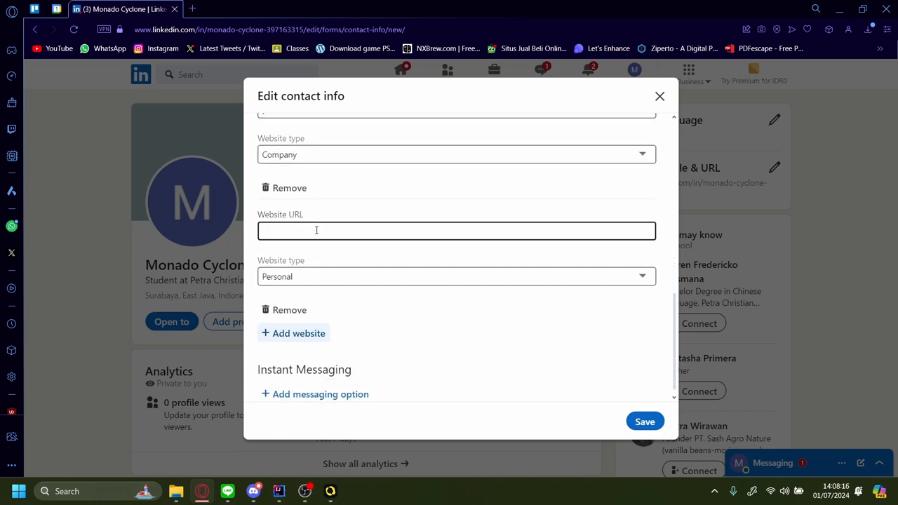
type("faceboo")
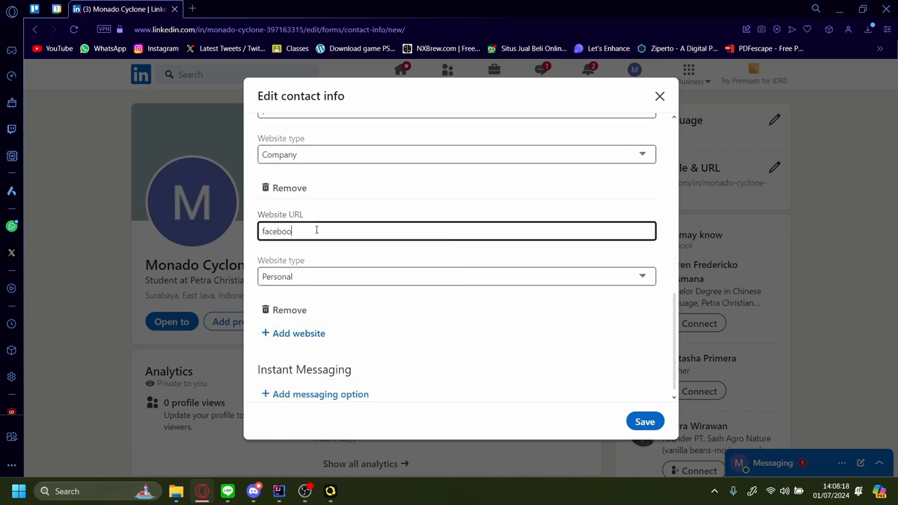
left_click(456, 275)
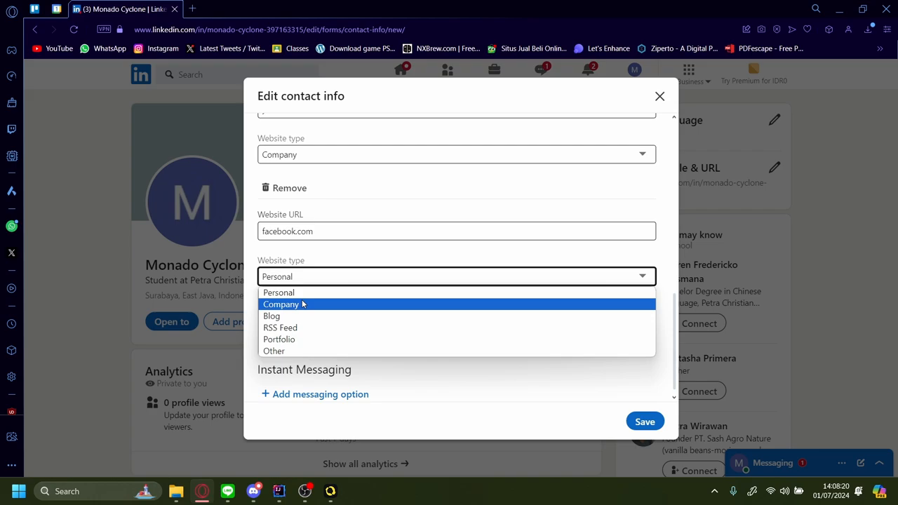
left_click(281, 304)
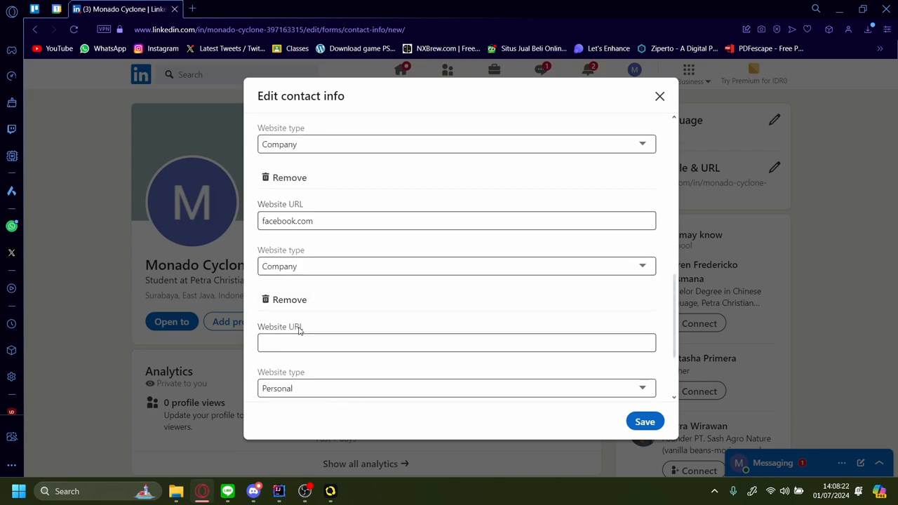
type("blog.com")
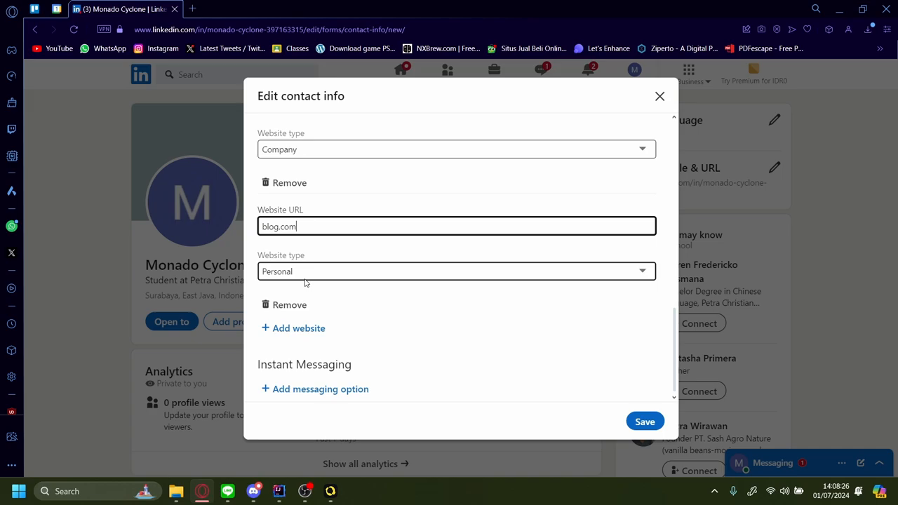
left_click(457, 271)
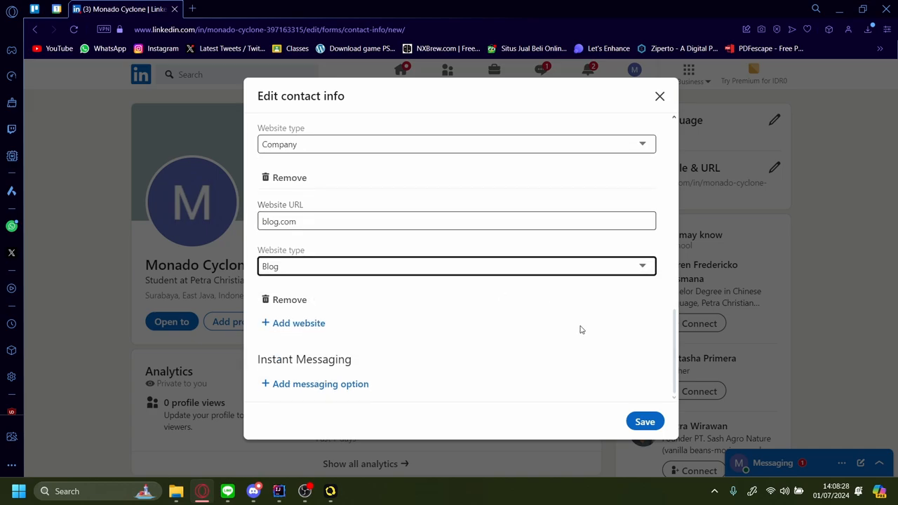
Remove facebook.com and blog.com, save personal.com and youtube.com, and close the editor.
left_click(644, 421)
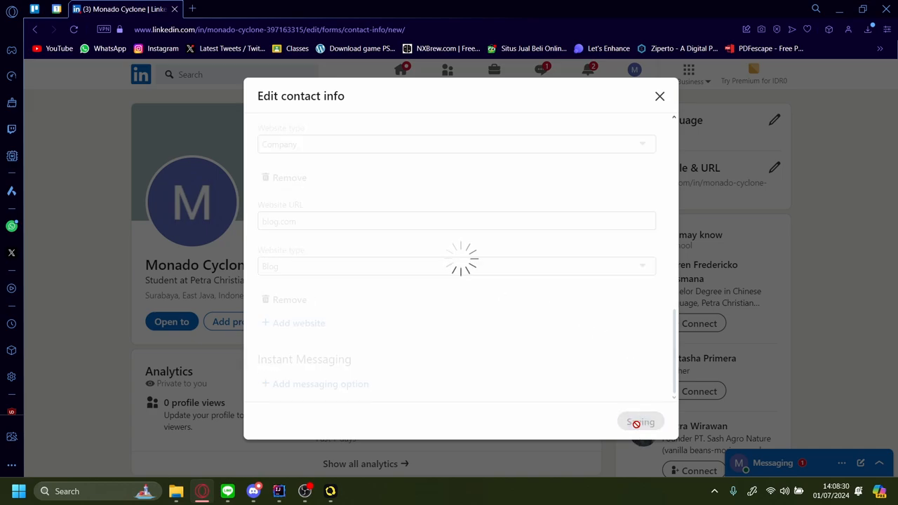
left_click(640, 421)
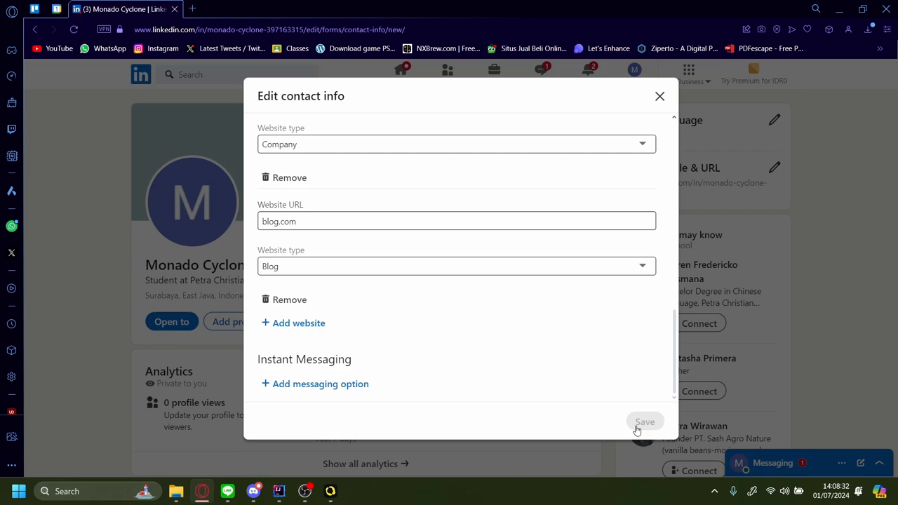
left_click(644, 421)
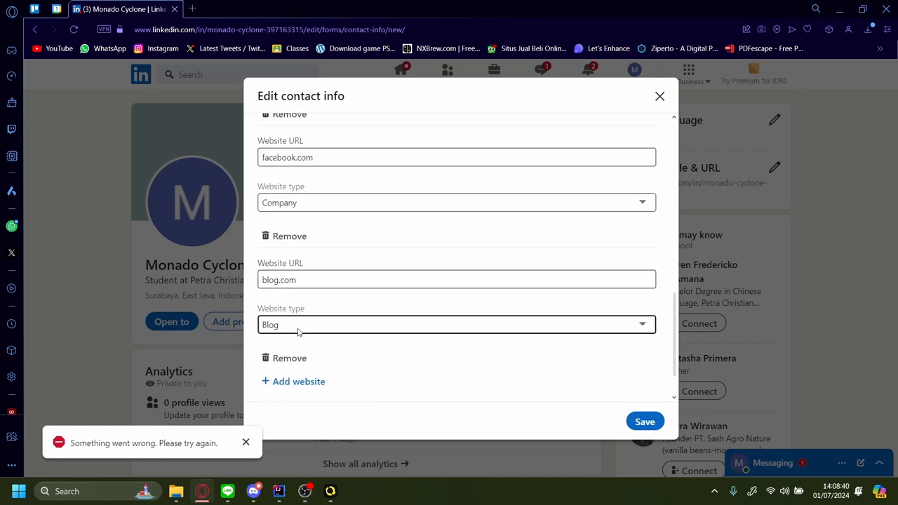
scroll("up", 3)
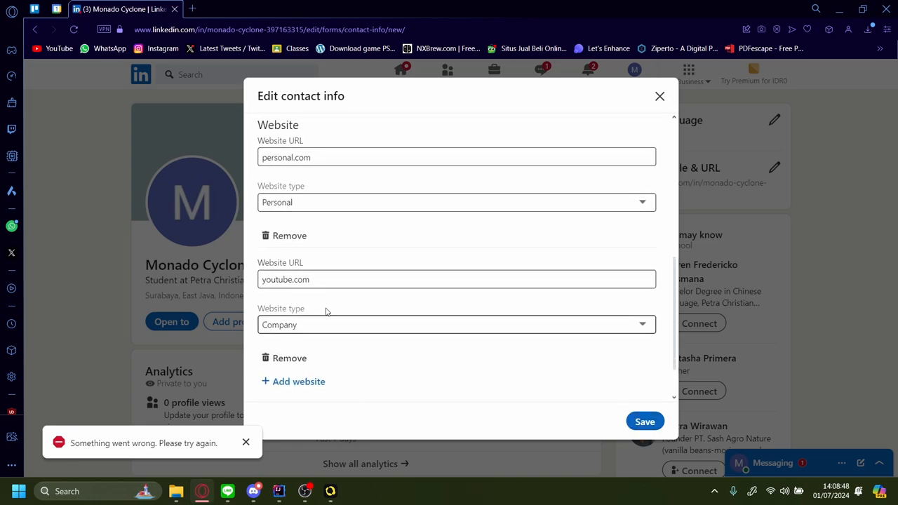
left_click(644, 421)
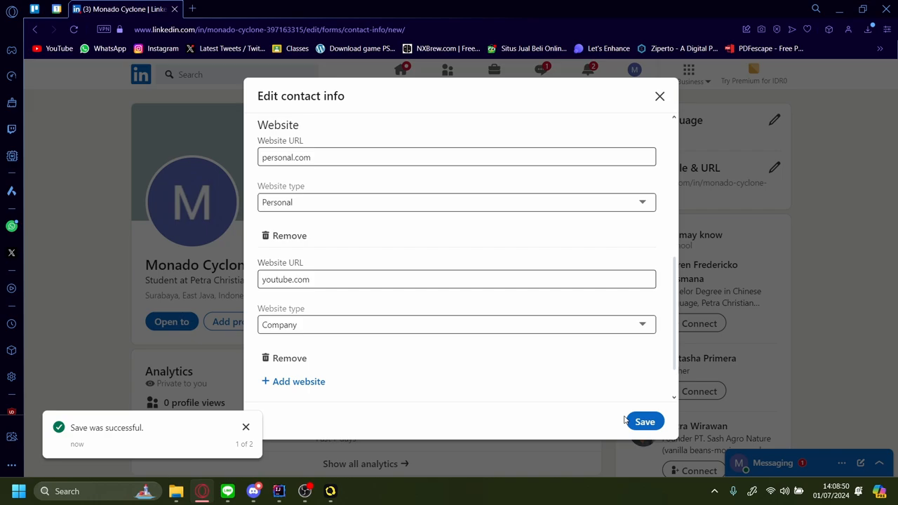
left_click(644, 421)
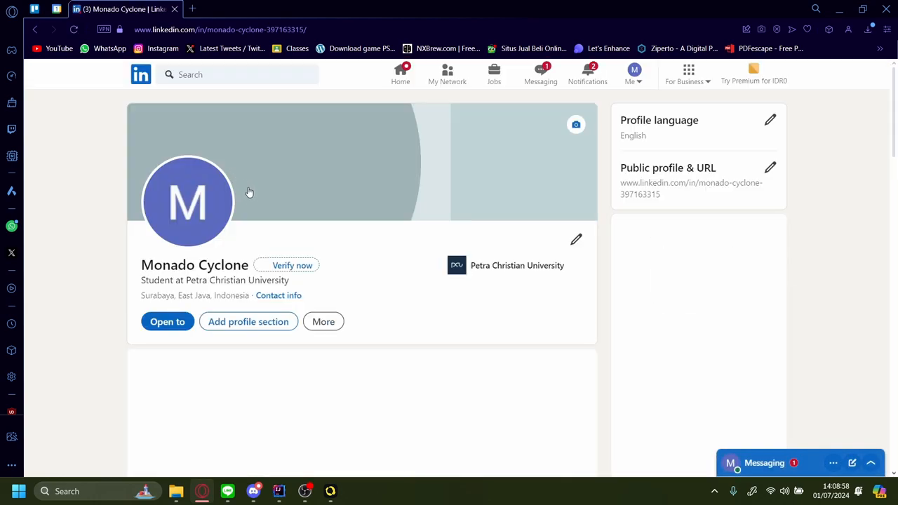
Open the Contact info overlay listing personal.com (Personal) and youtube.com (Company).
left_click(278, 295)
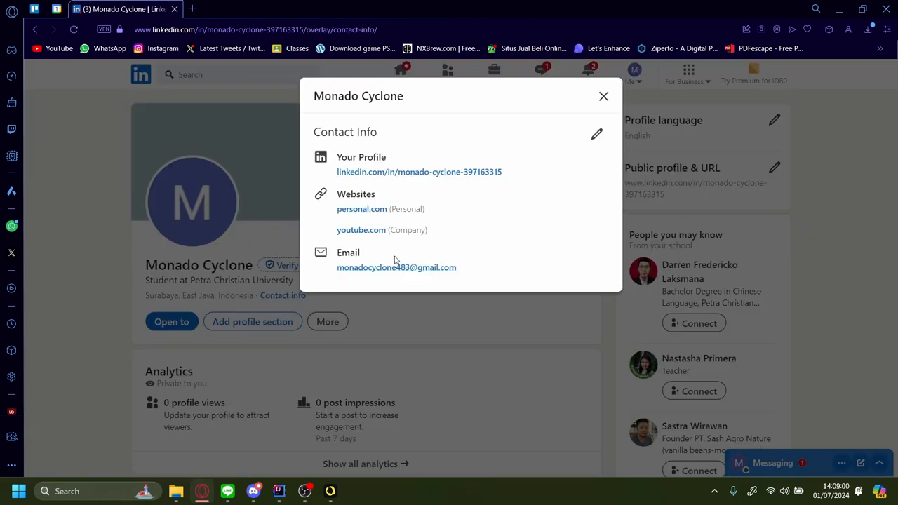
double_click(361, 229)
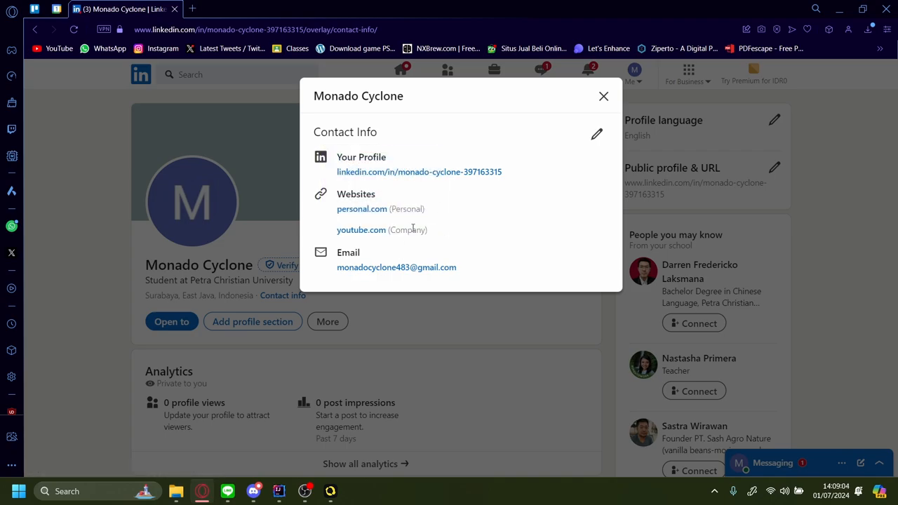
mouse_move(337, 196)
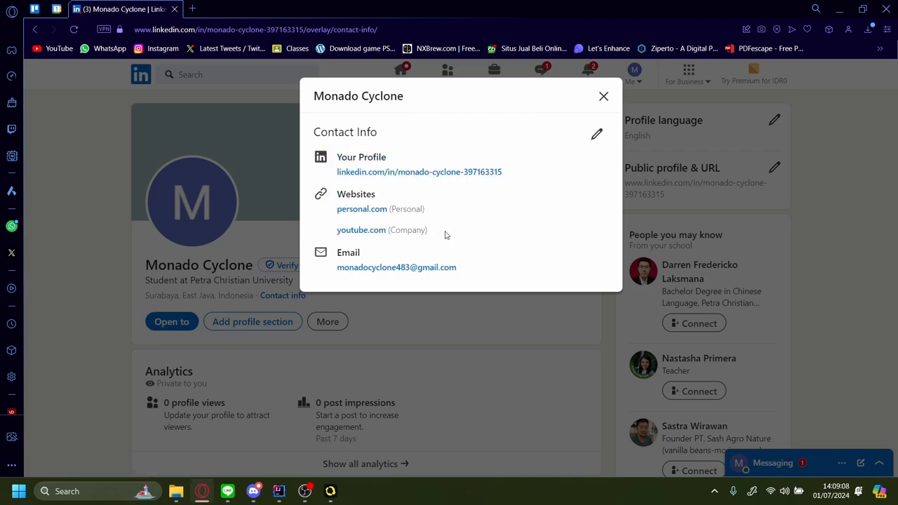
mouse_move(455, 247)
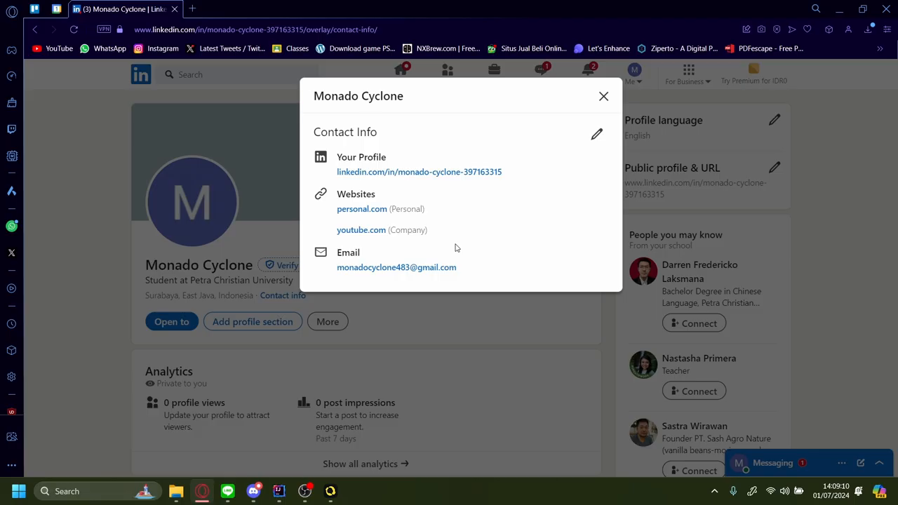